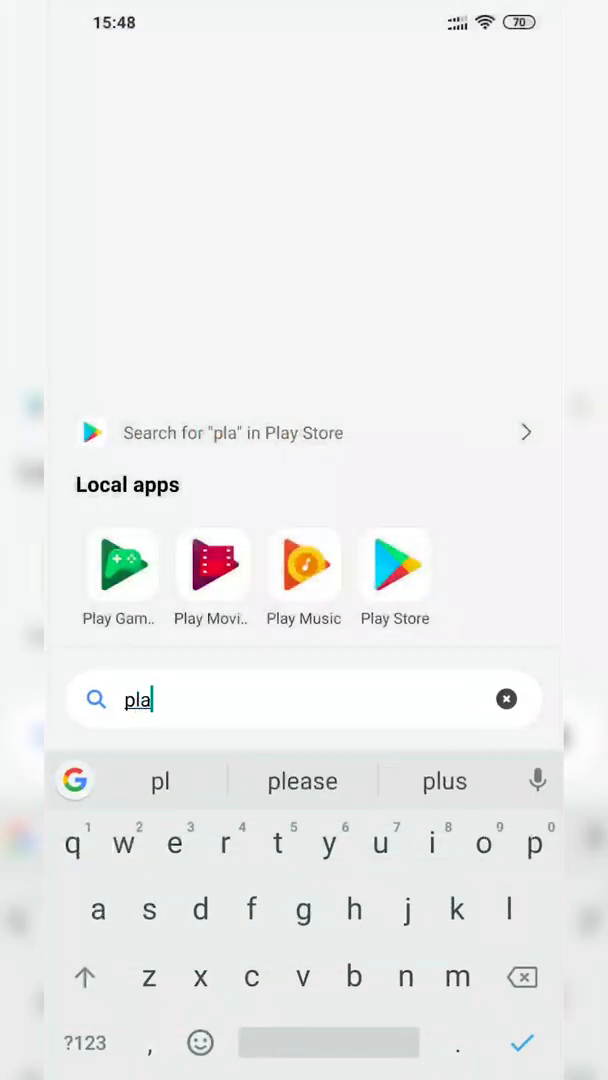
- Open the Play Store, search 'ret' and pick the RetroArch suggestion
left_click(394, 563)
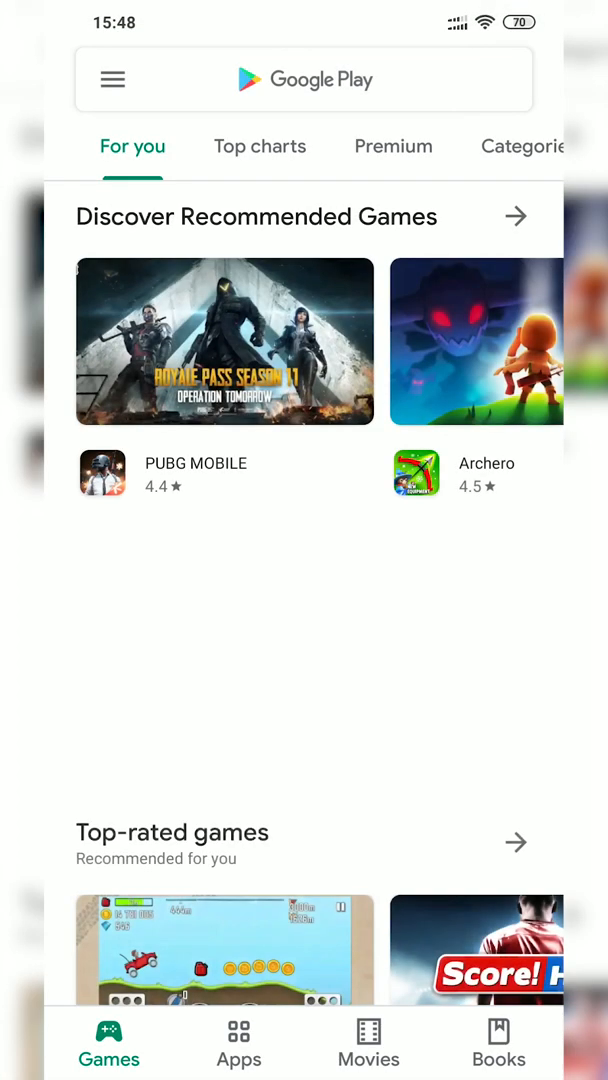
type("re")
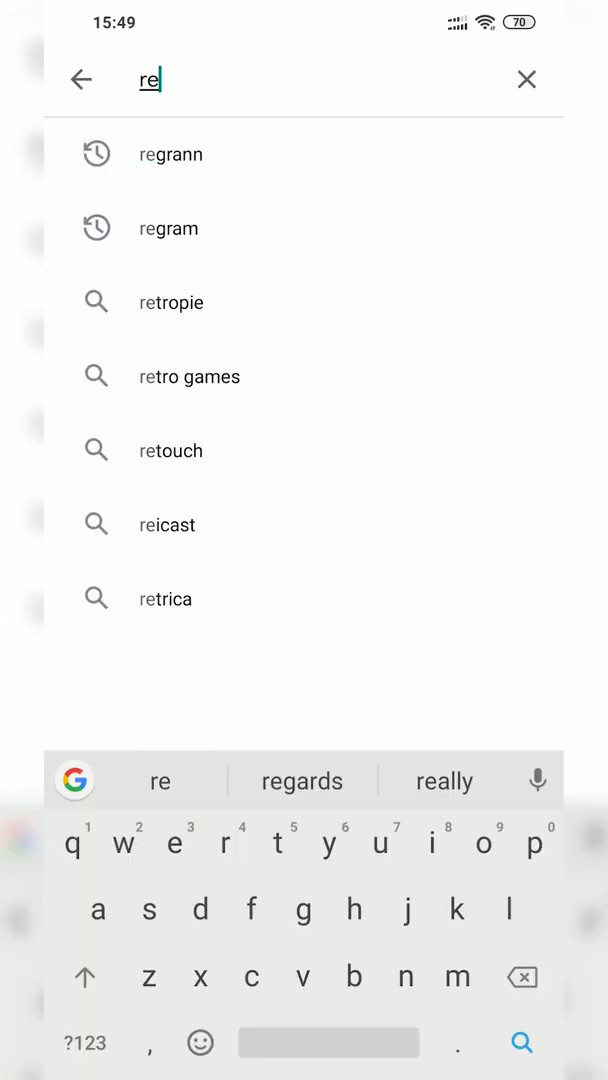
type("t")
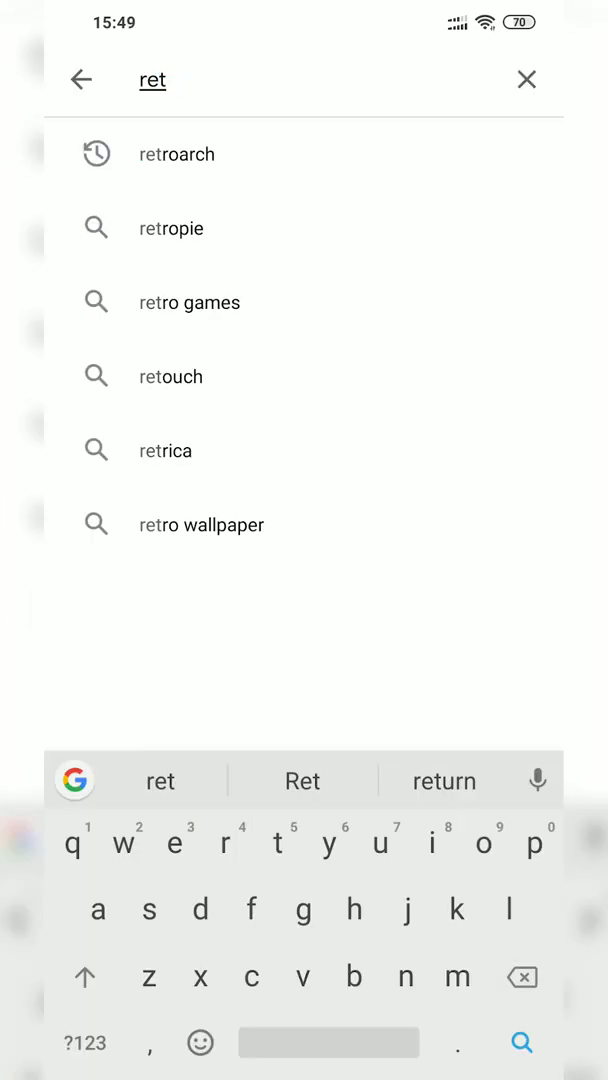
left_click(176, 154)
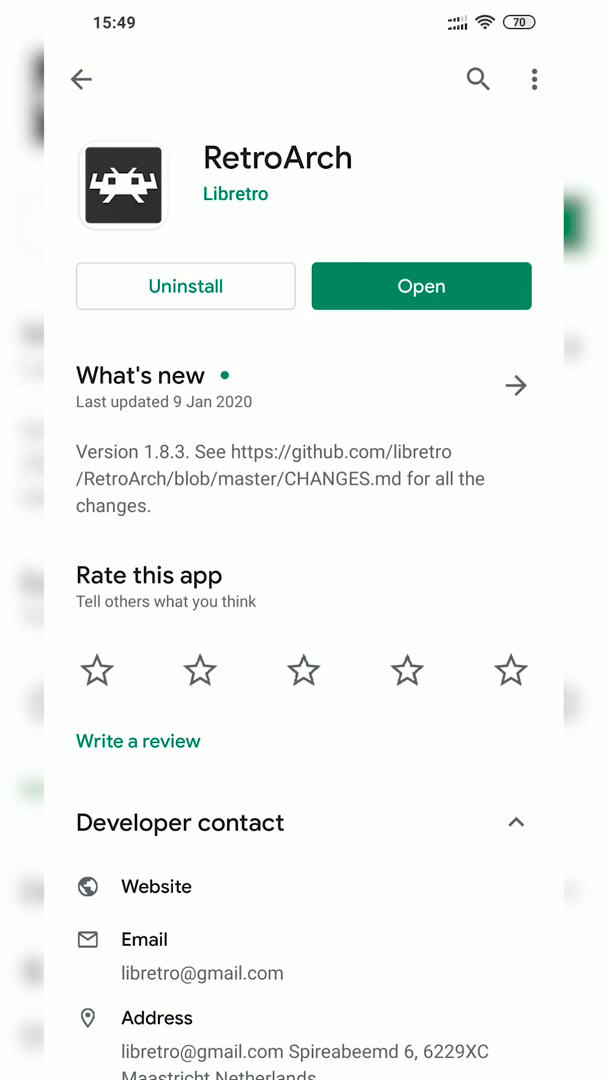
- Search the store for 'zar' and open the ZArchiver by ZDevs page
left_click(477, 79)
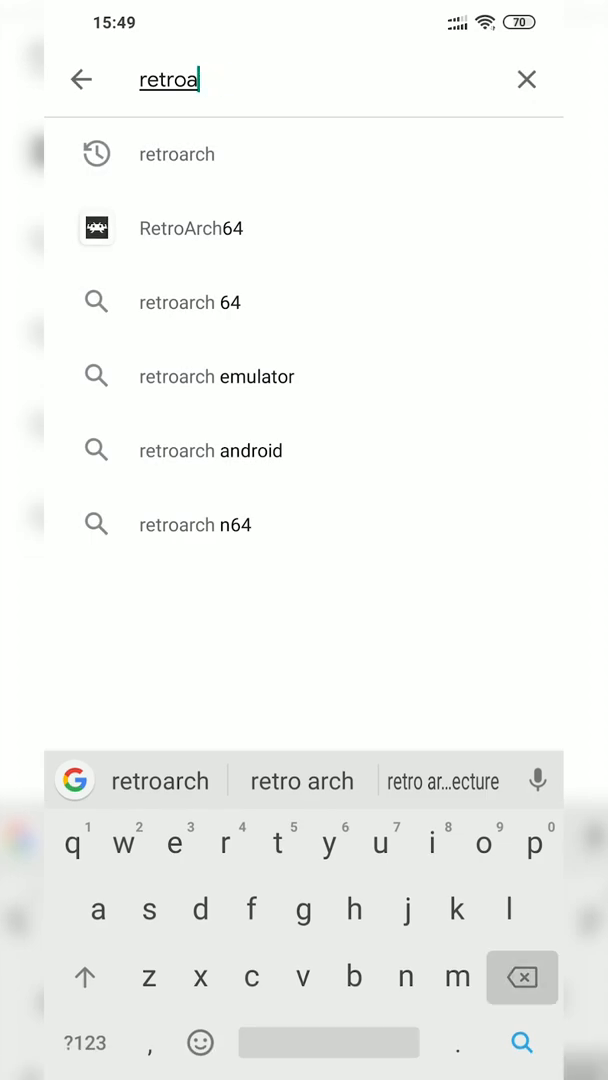
type("zar")
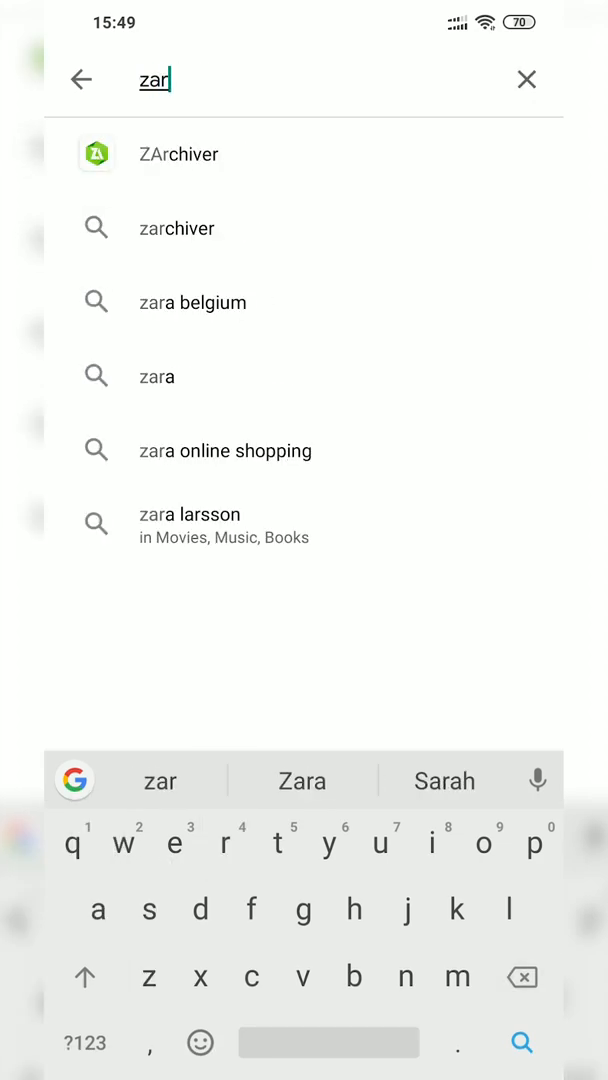
left_click(178, 153)
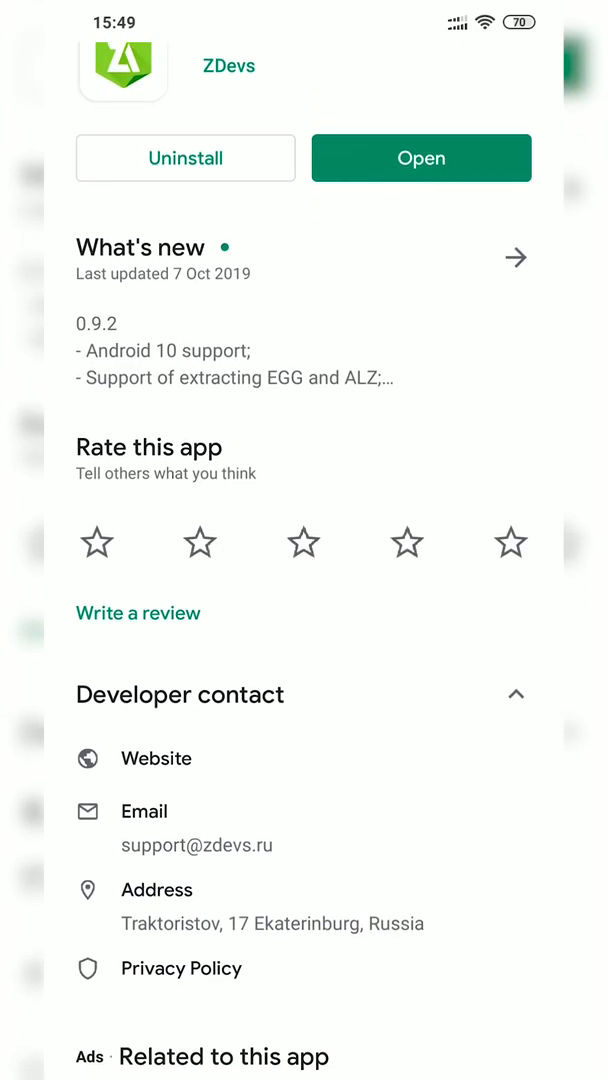
scroll("up", 3)
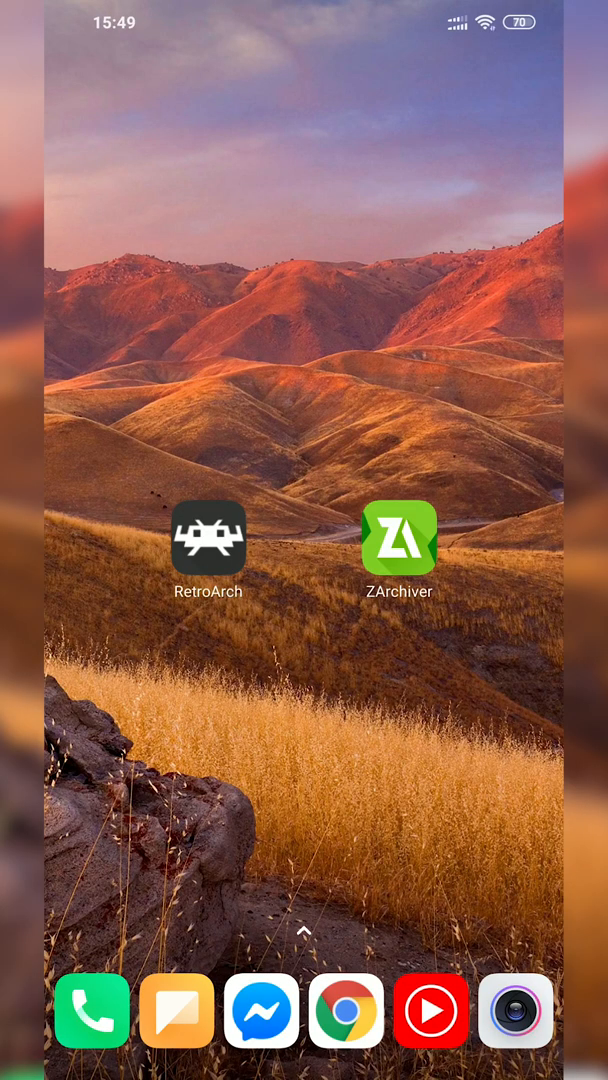
- Launch RetroArch and download the Nintendo - NES / Famicom (FCEUmm) core from Core Updater
left_click(208, 538)
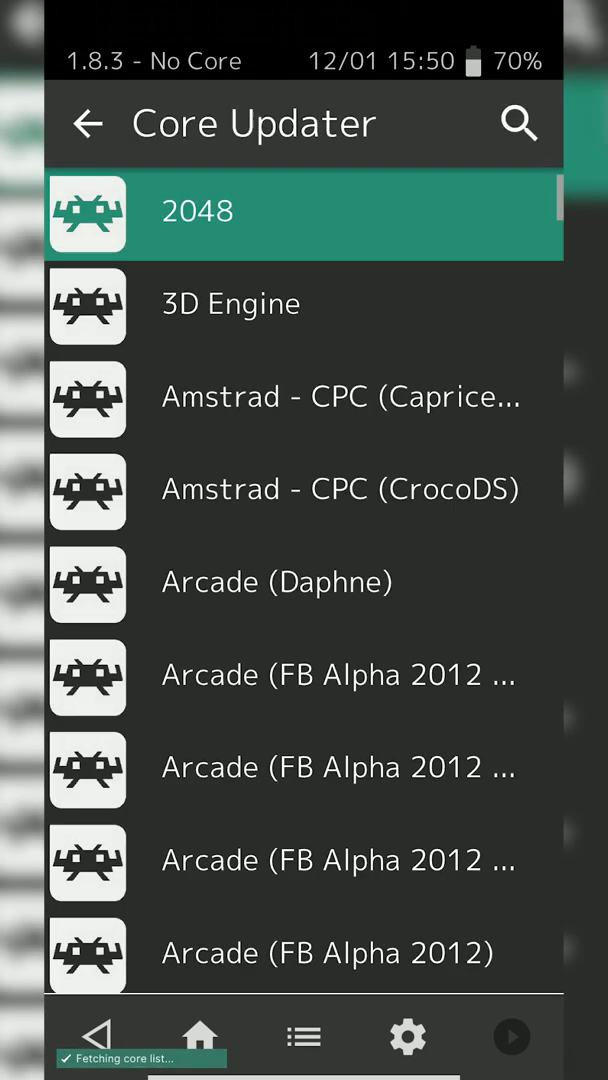
scroll("down", 3)
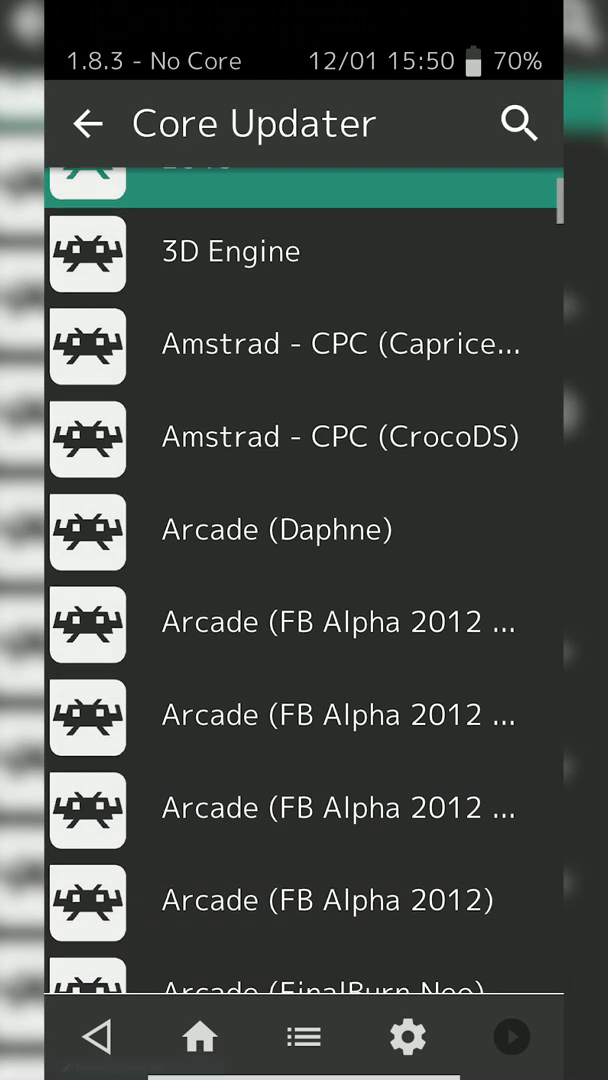
scroll("down", 3)
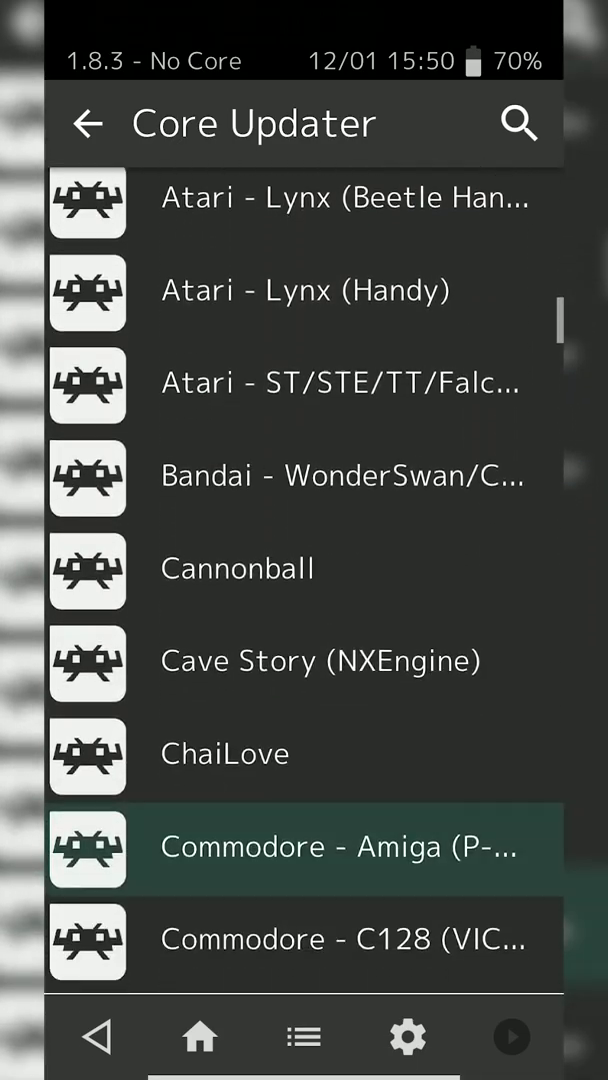
scroll("down", 3)
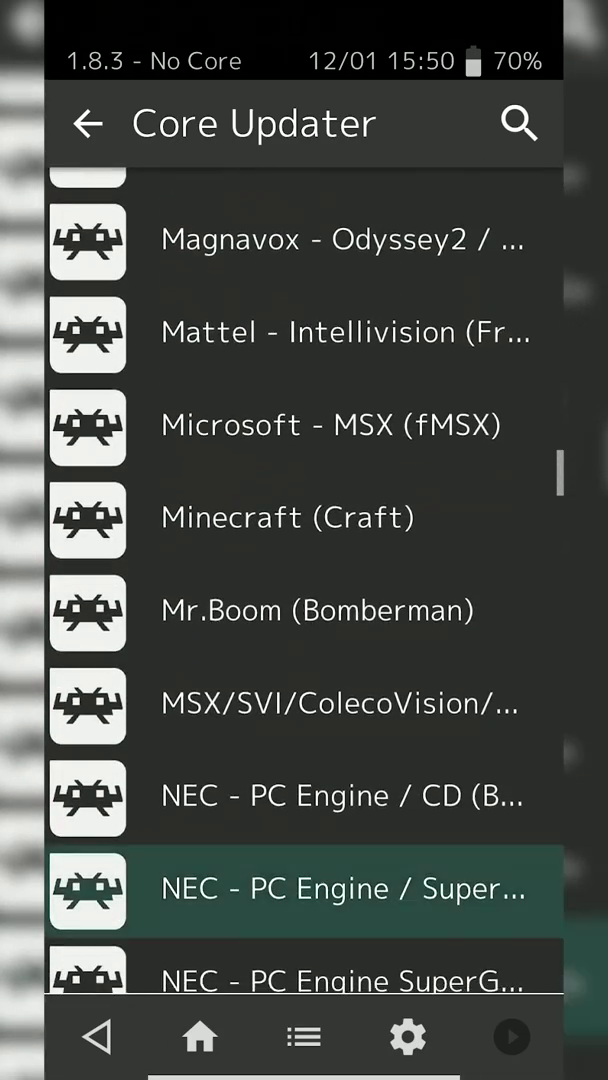
scroll("down", 3)
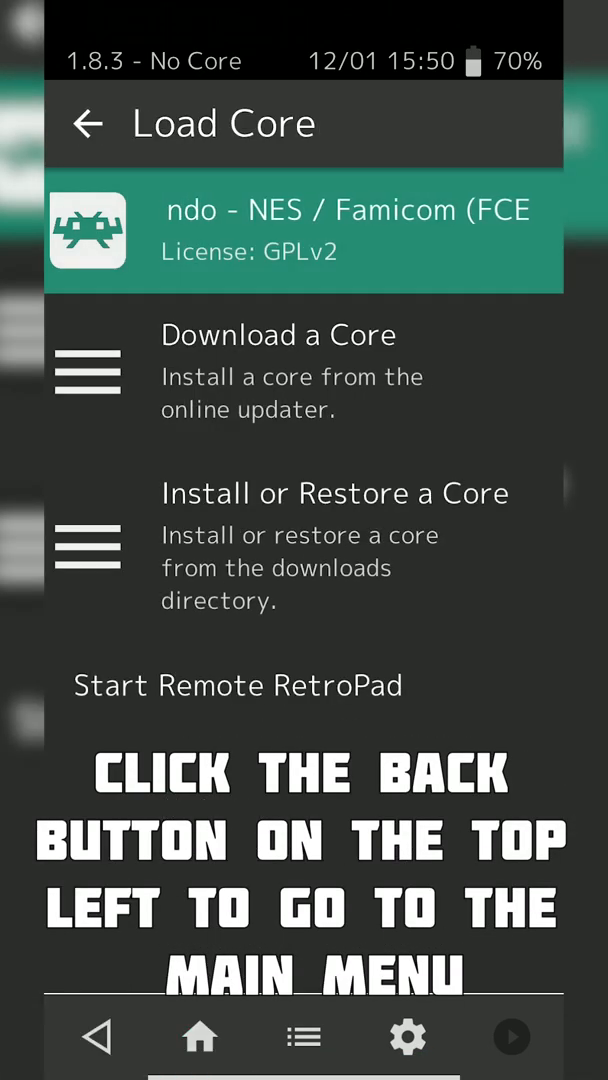
- Go back to RetroArch's Main Menu and exit to the home screen
left_click(88, 123)
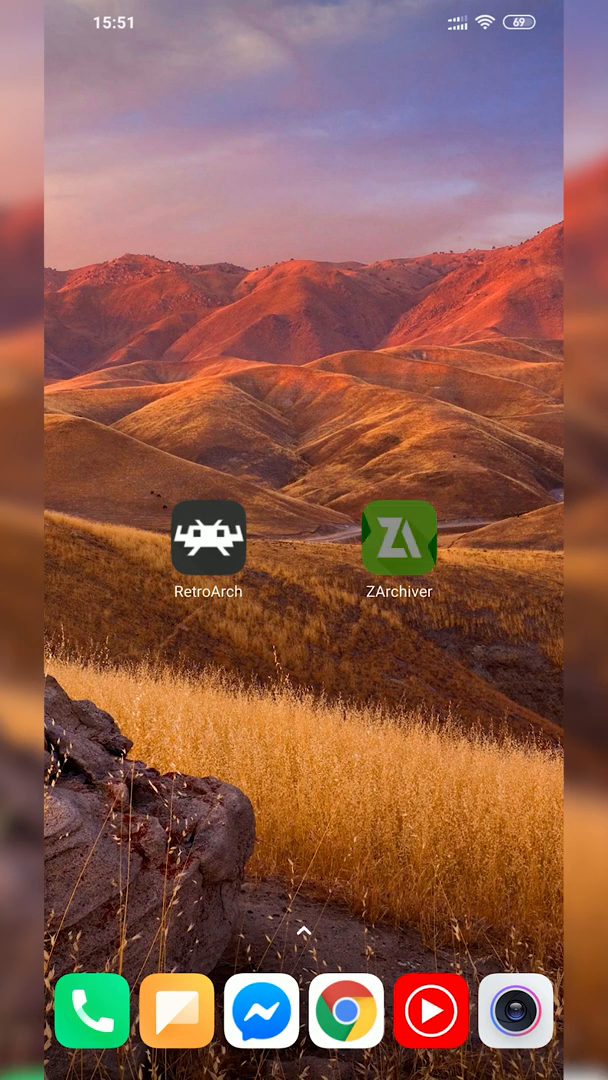
- Extract Super Mario Bros. (Japan, USA).zip into the NES folder with ZArchiver, then reopen RetroArch
left_click(398, 538)
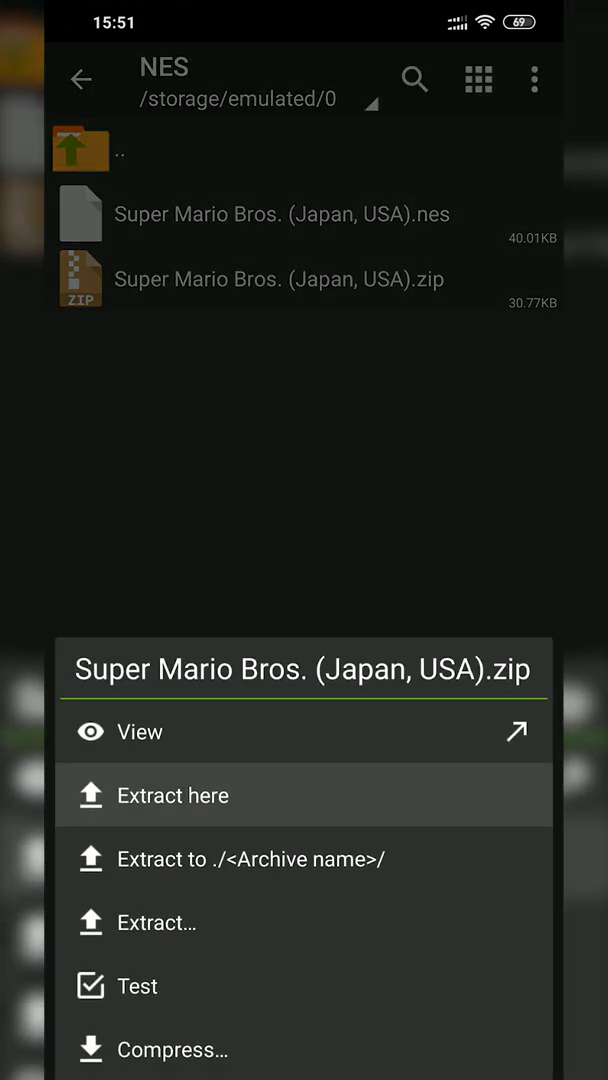
key("Back")
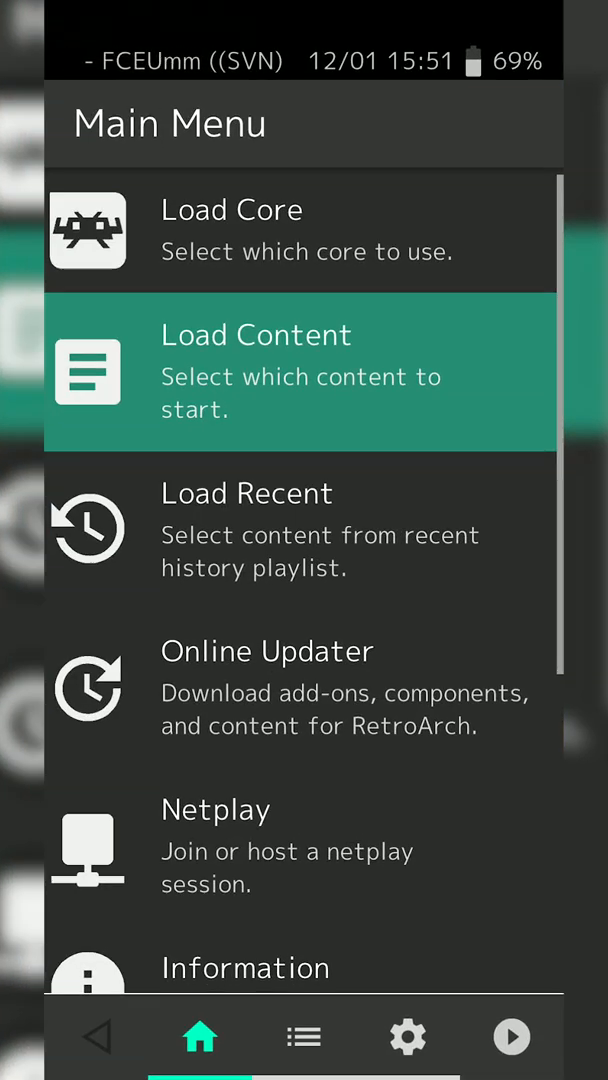
- Load the Super Mario Bros. ROM from the NES folder via Load Content
left_click(300, 371)
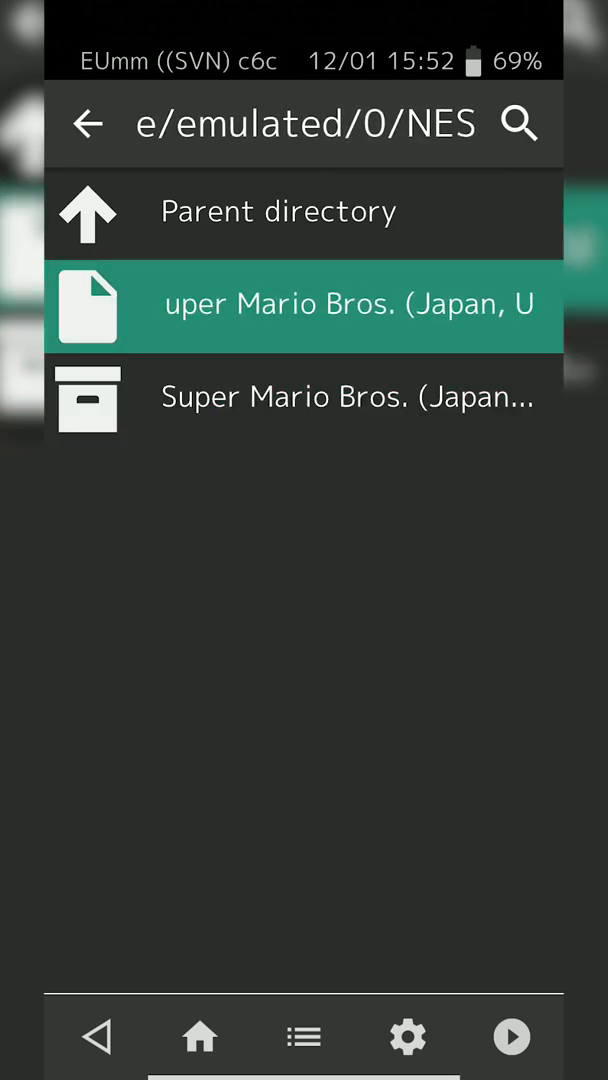
left_click(304, 305)
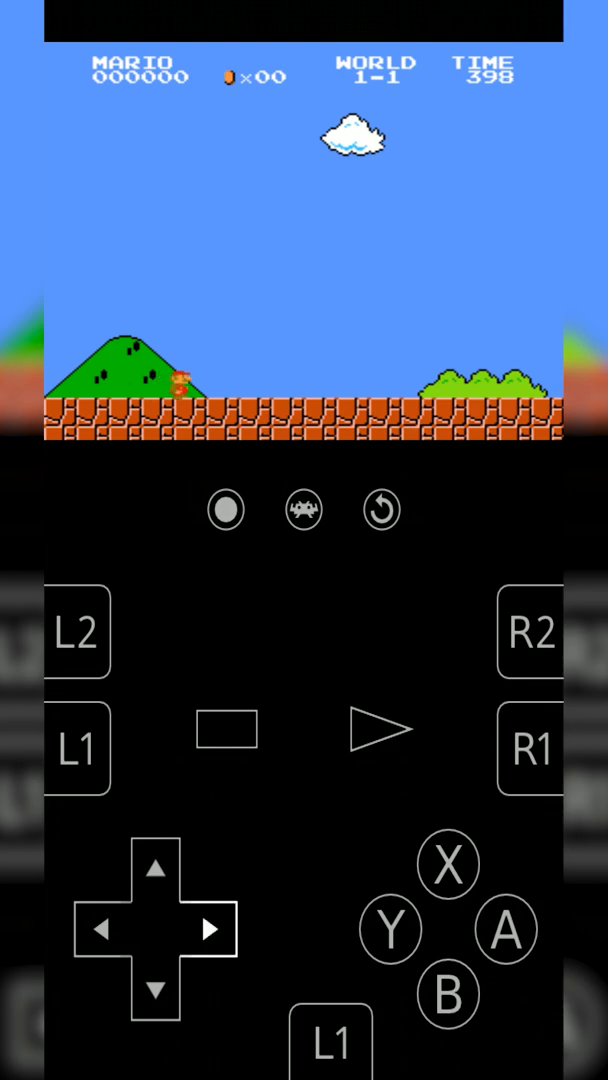
- Run and jump Mario through World 1-1 with the on-screen D-pad and buttons
left_click(504, 930)
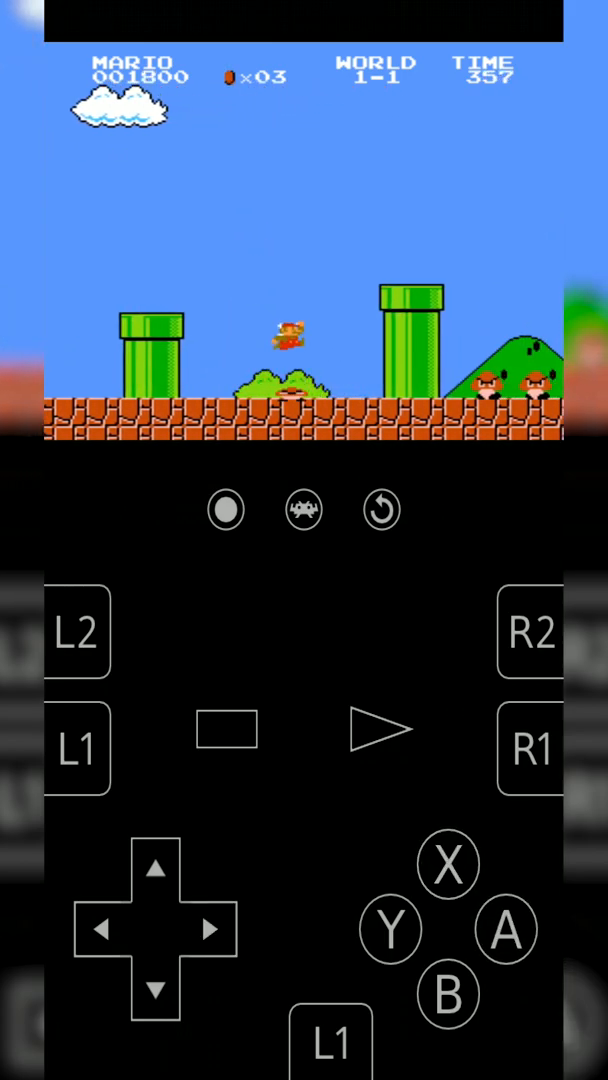
left_click(505, 930)
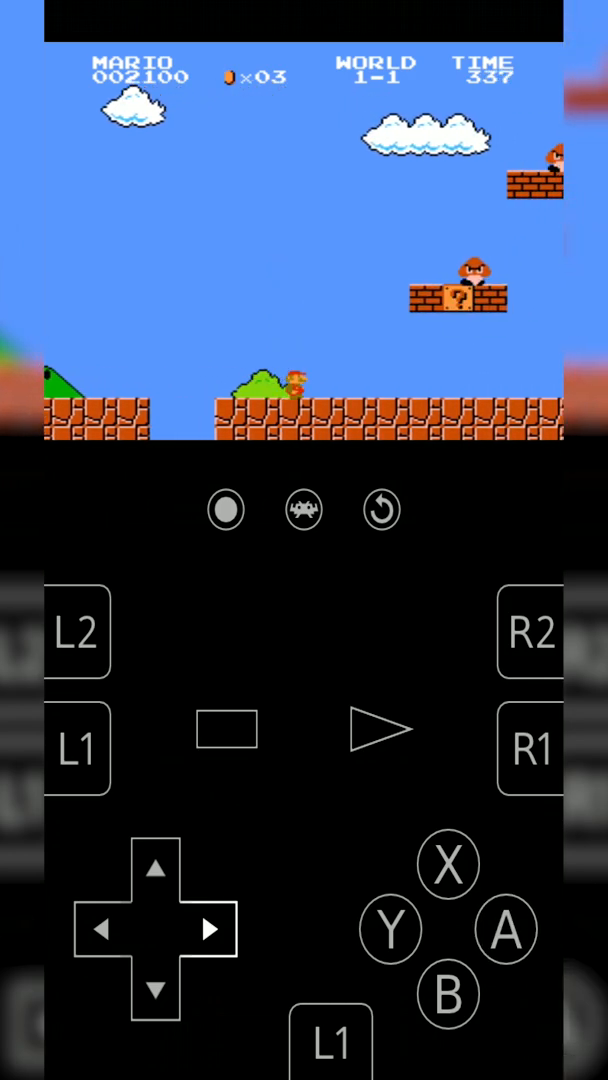
left_click(303, 510)
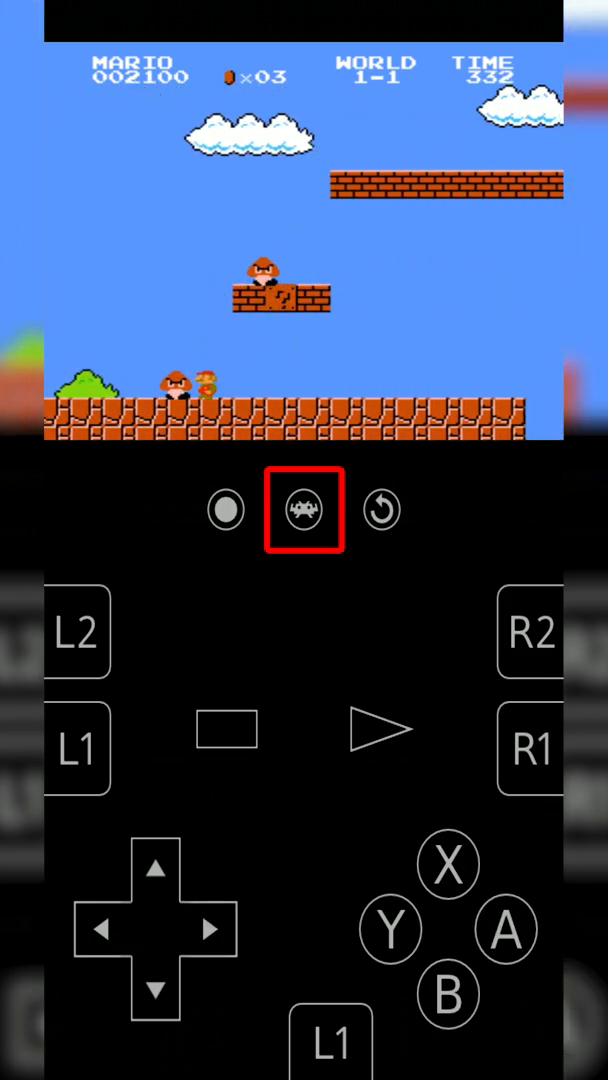
- Close Super Mario Bros. via Quick Menu > Close Content and show the Settings tab
left_click(306, 510)
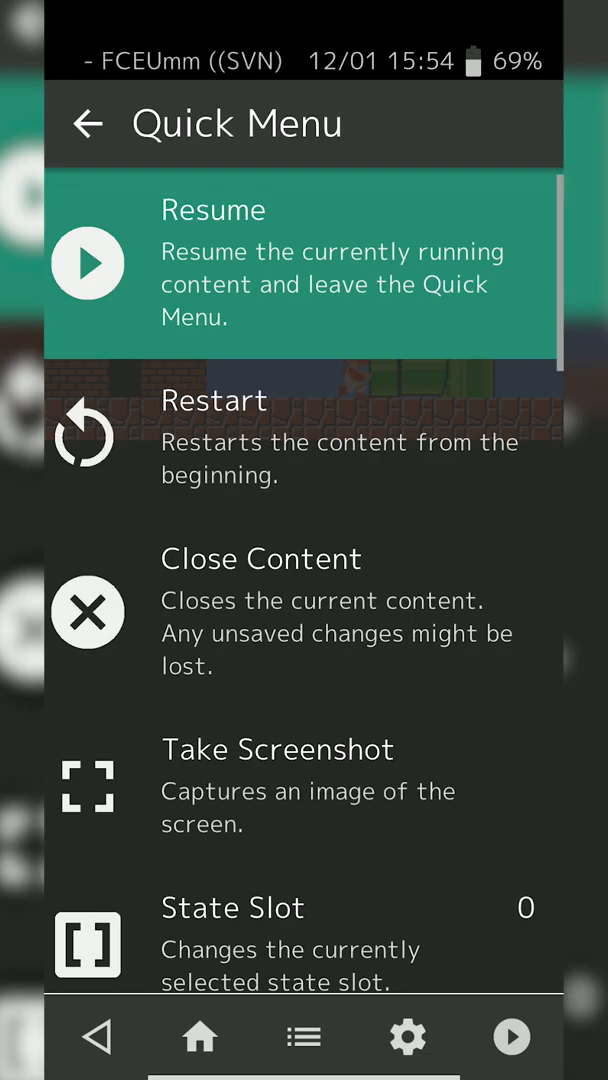
left_click(88, 124)
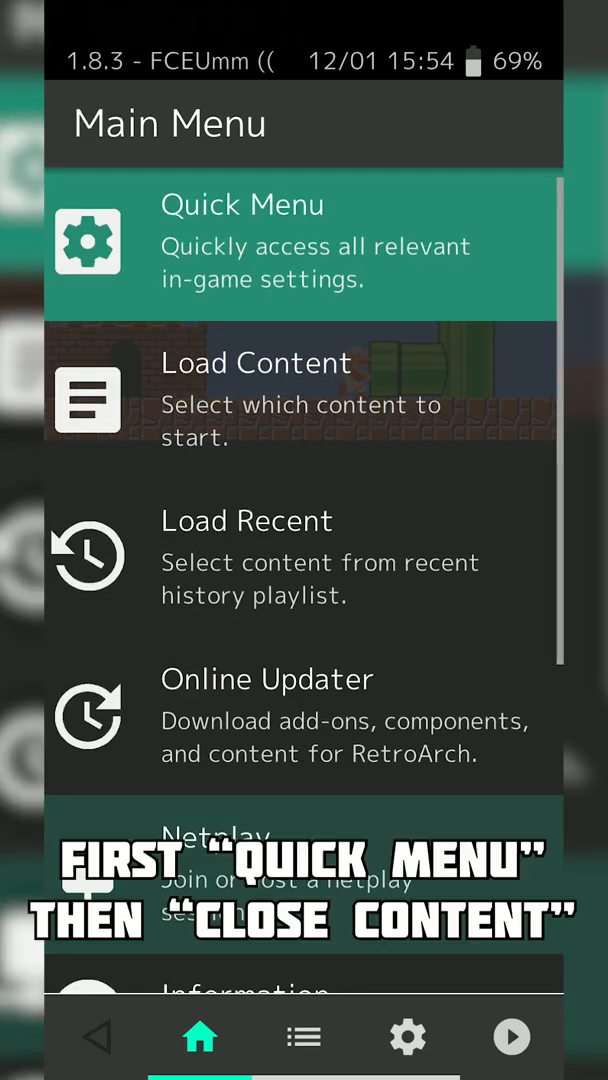
left_click(303, 242)
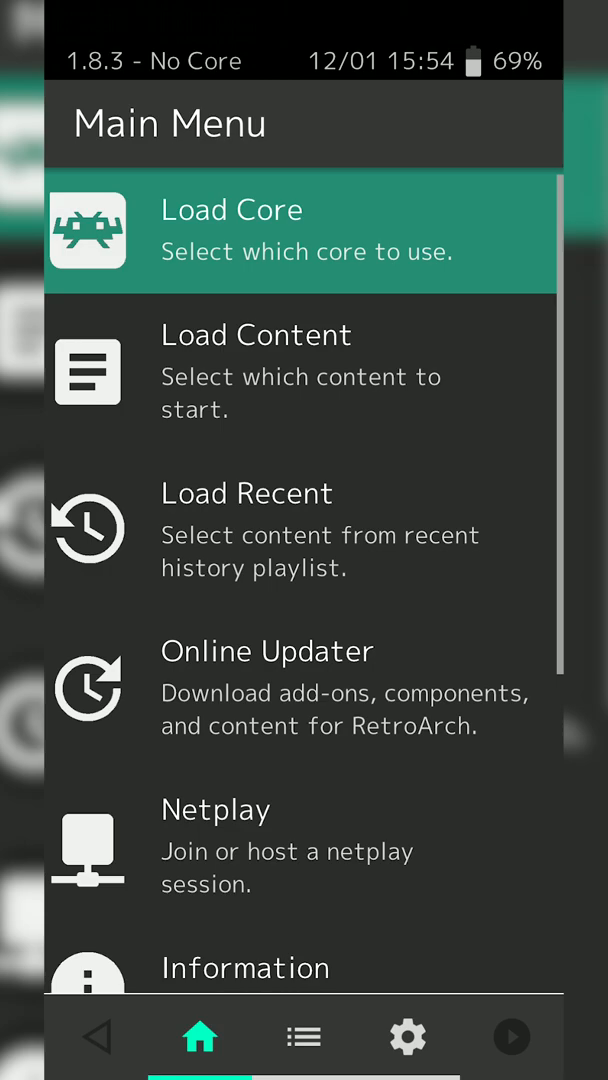
left_click(408, 1036)
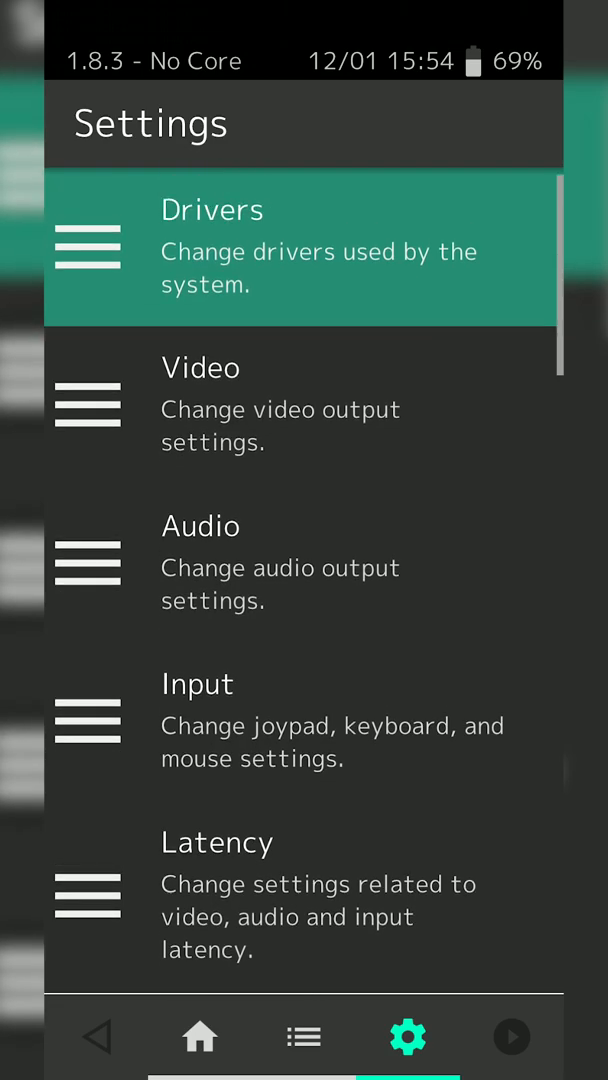
left_click(300, 248)
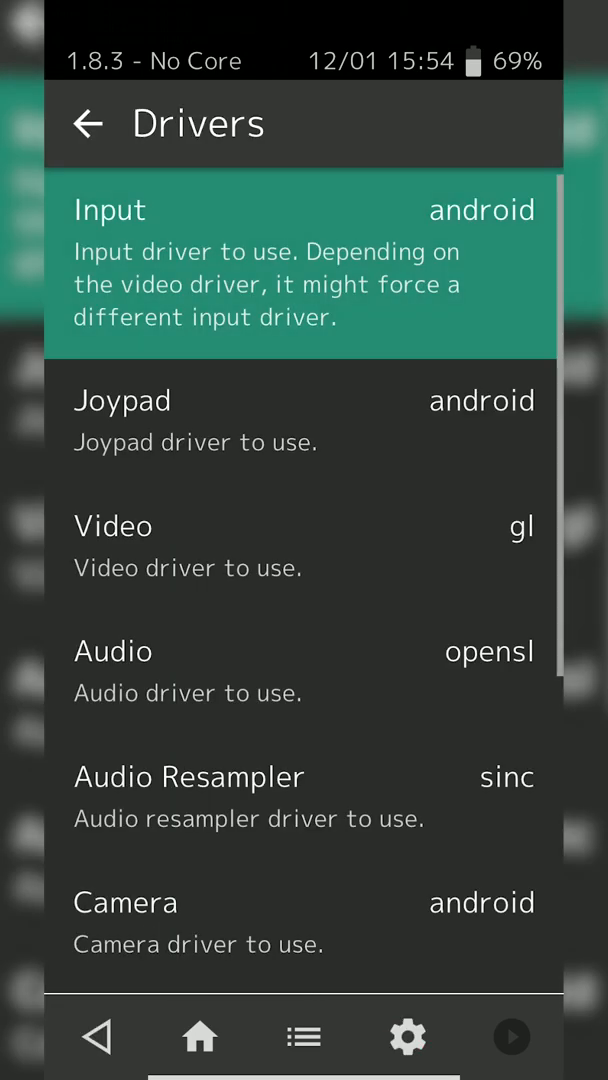
left_click(113, 526)
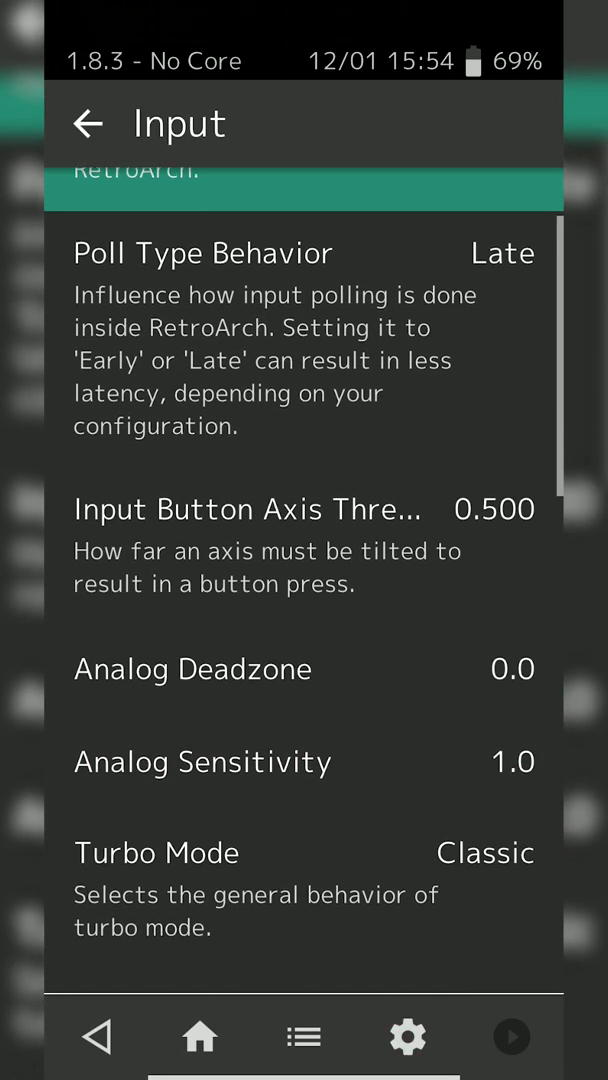
scroll("down", 3)
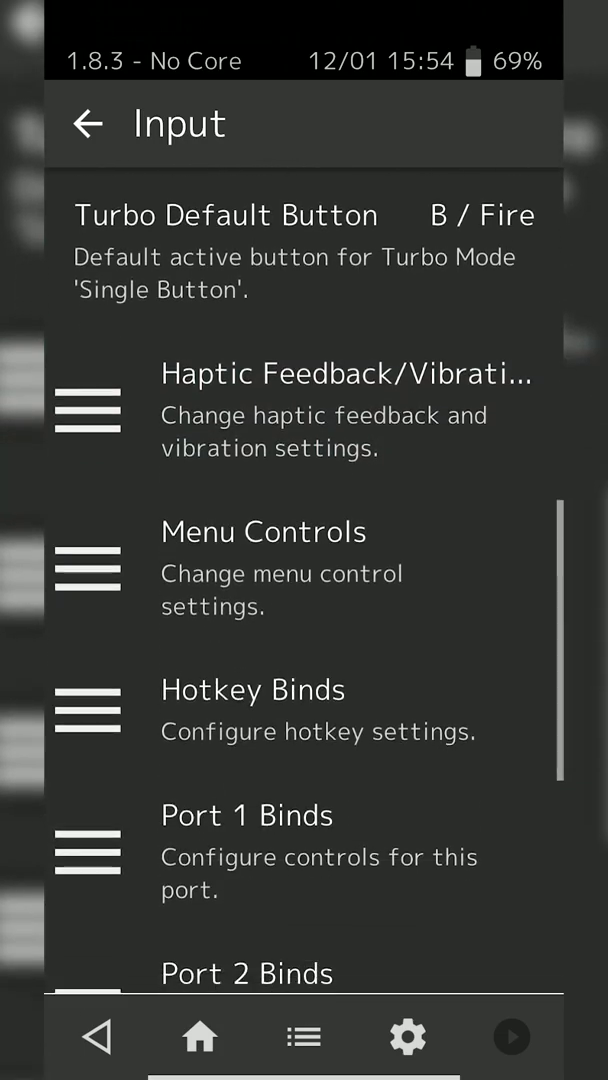
scroll("up", 3)
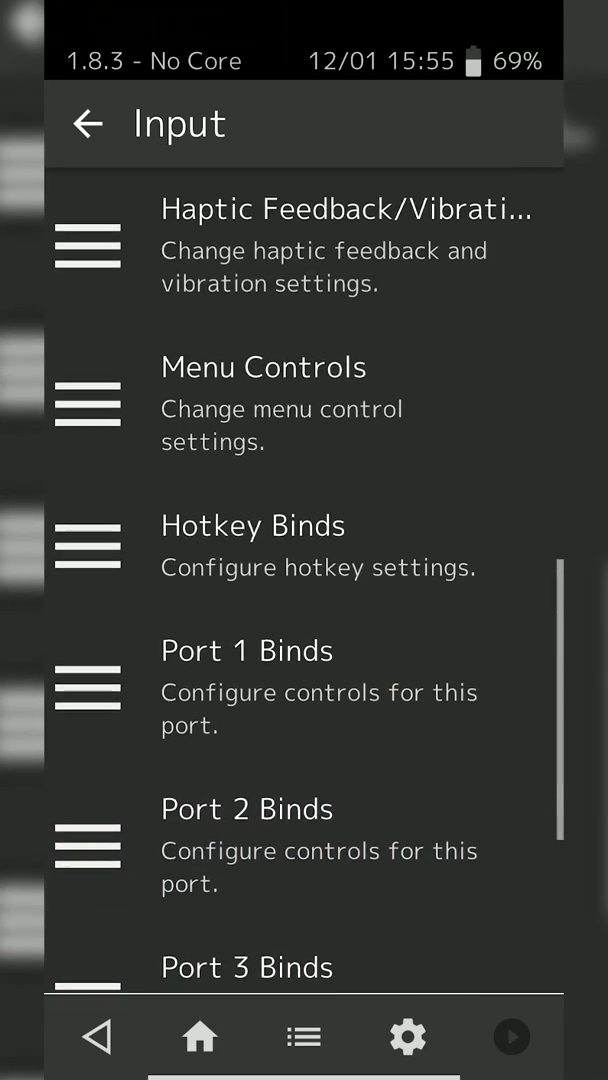
left_click(88, 124)
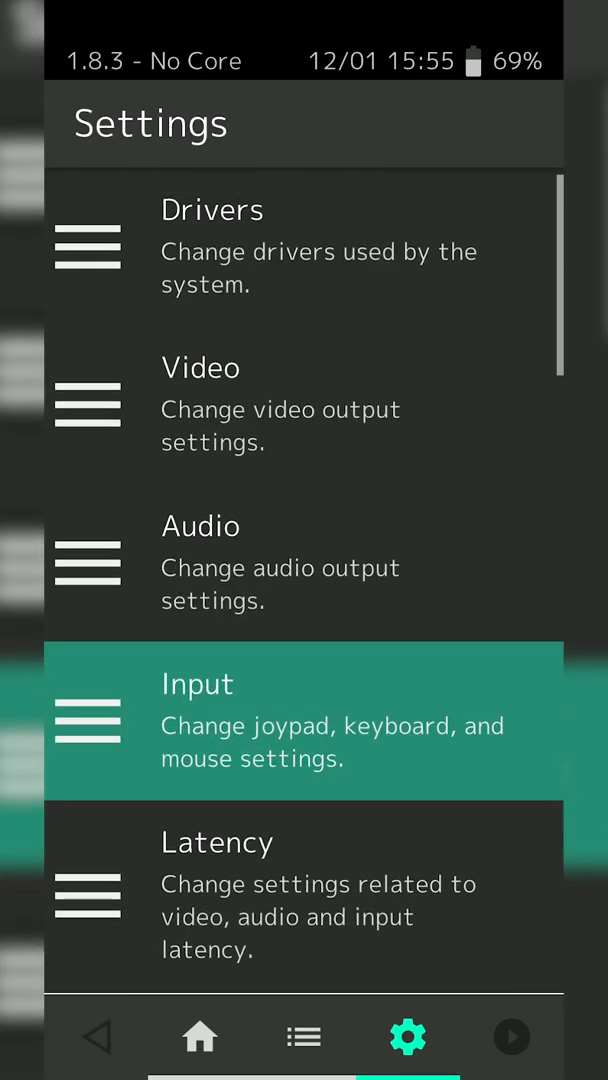
left_click(200, 1036)
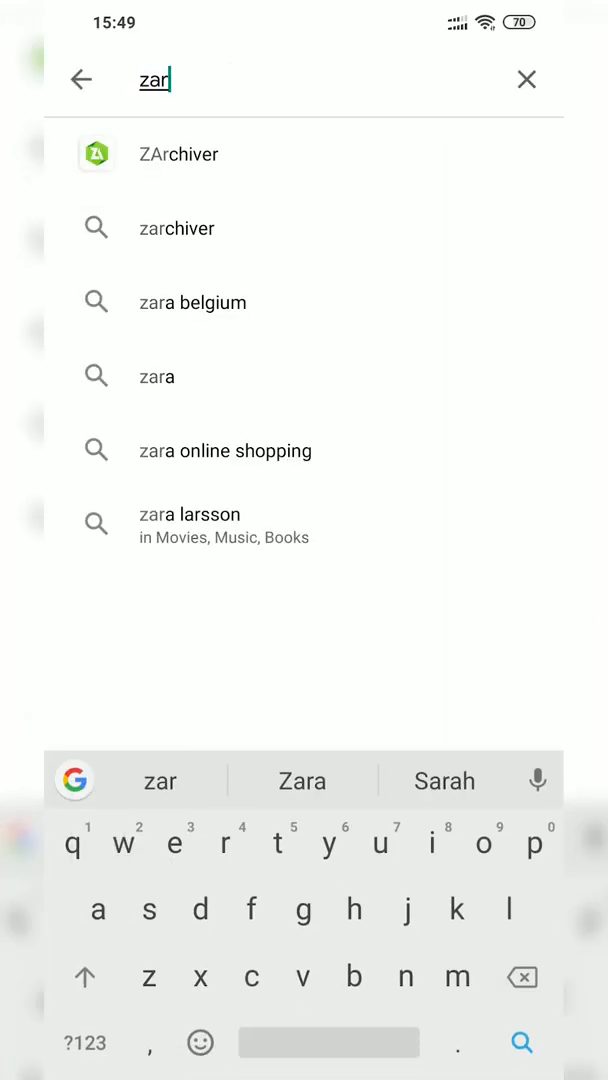
- Open the ZArchiver suggestion and scroll through its Play Store listing
left_click(178, 153)
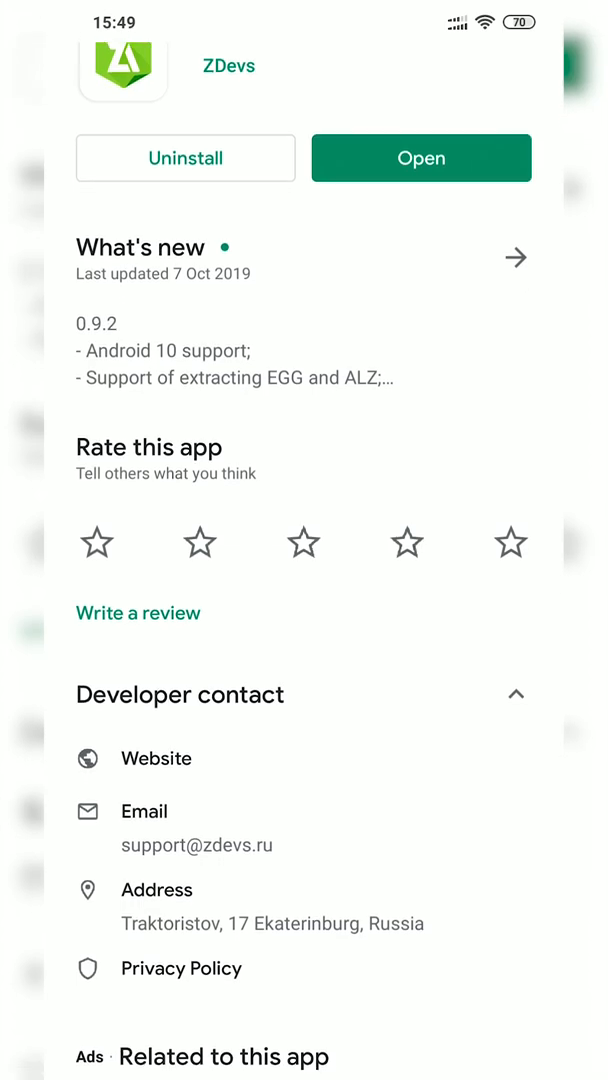
scroll("down", 3)
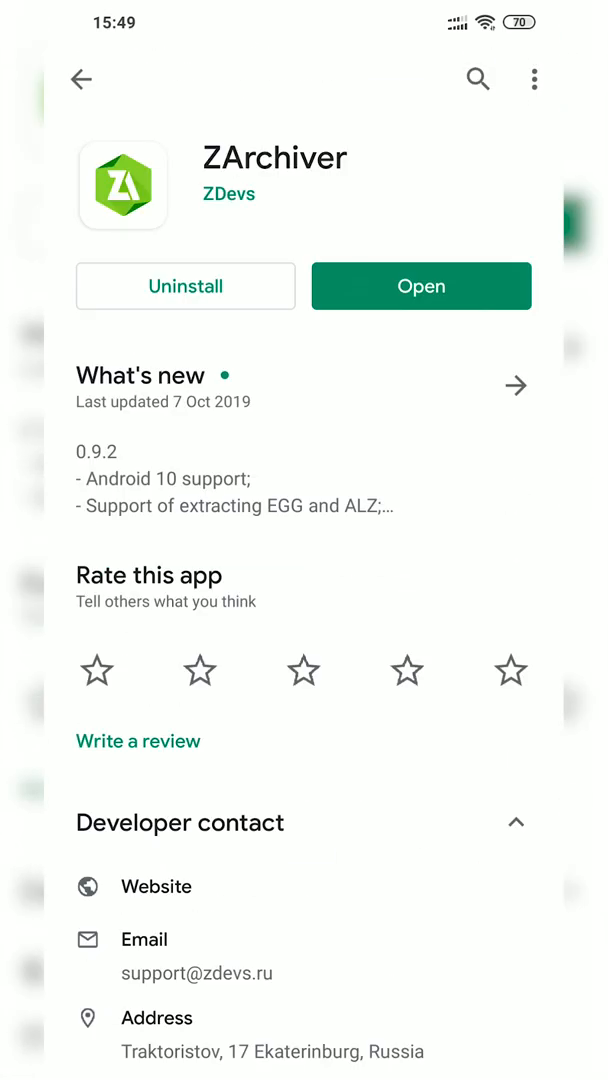